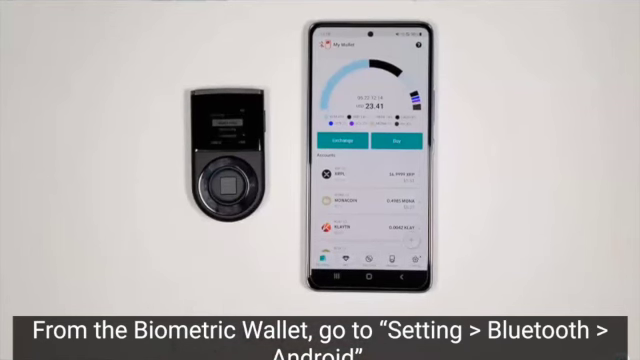
# View the MLETR Germany post and open its quoted 2023 Model Law video post by itself.
pyautogui.click(224, 184)
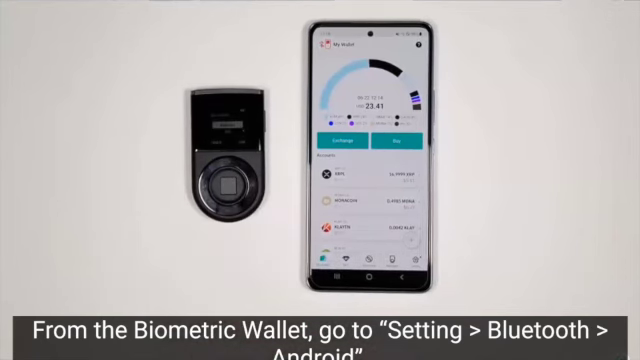
pyautogui.click(226, 184)
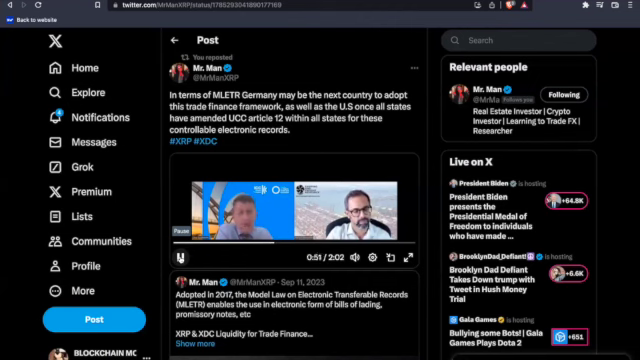
pyautogui.click(184, 234)
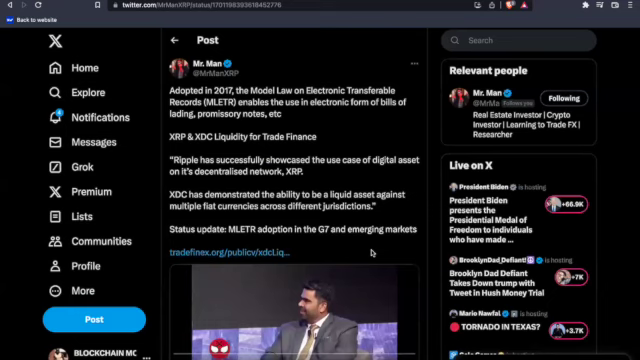
# Scroll the timeline down to the post on MLETR and XRP/XDC trade-finance liquidity.
pyautogui.scroll(-3)
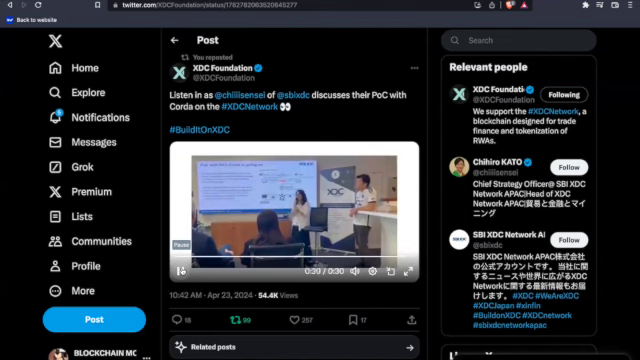
# Start the embedded PoC video in the XDC Foundation post with Contour.
pyautogui.click(180, 272)
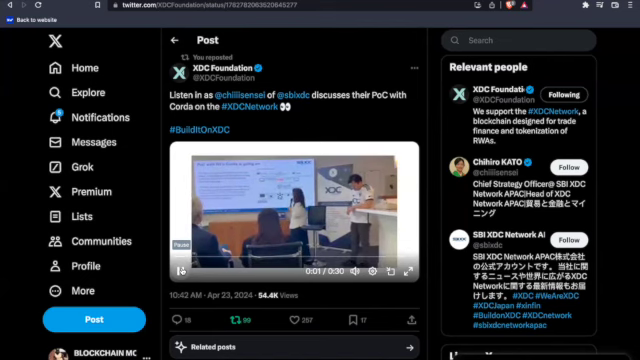